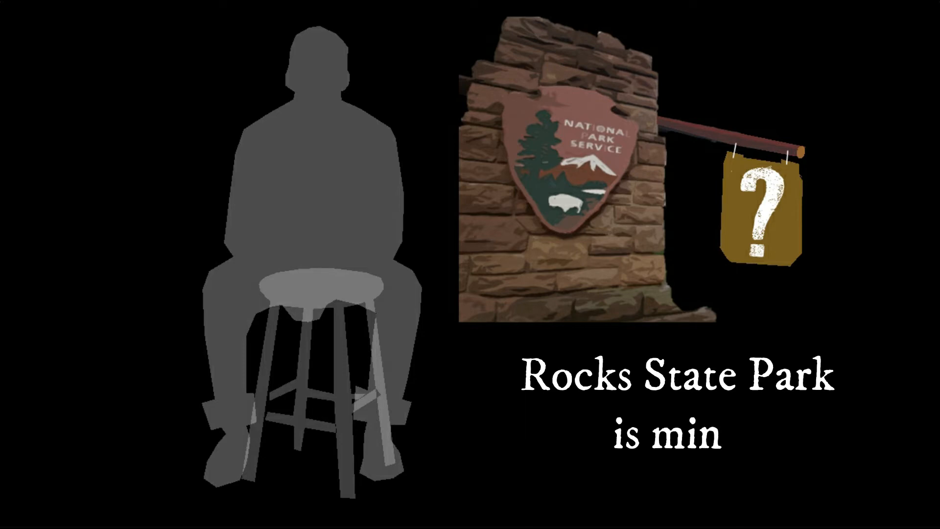
{"action": "type", "text": "e"}
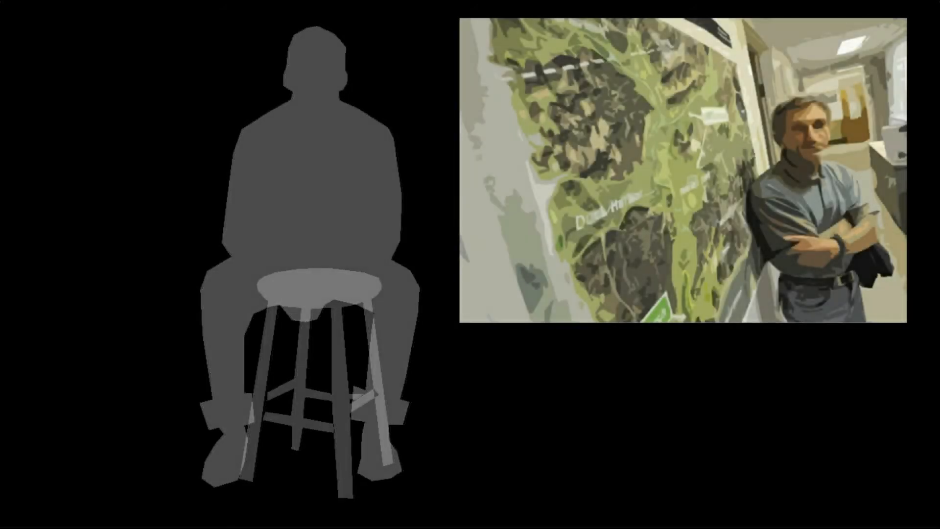
{"action": "type", "text": "John had a de"}
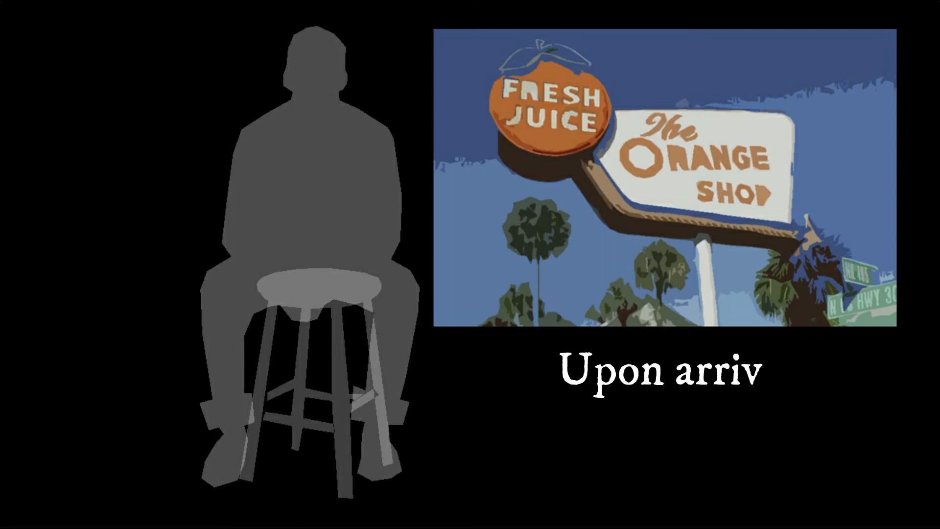
{"action": "type", "text": "al I drank a cup of orange juic"}
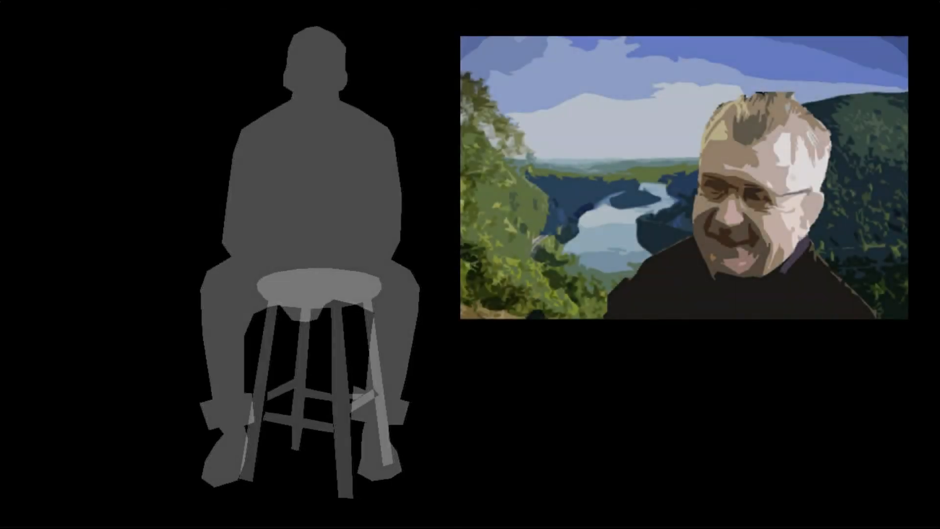
{"action": "type", "text": "John Donahue was th"}
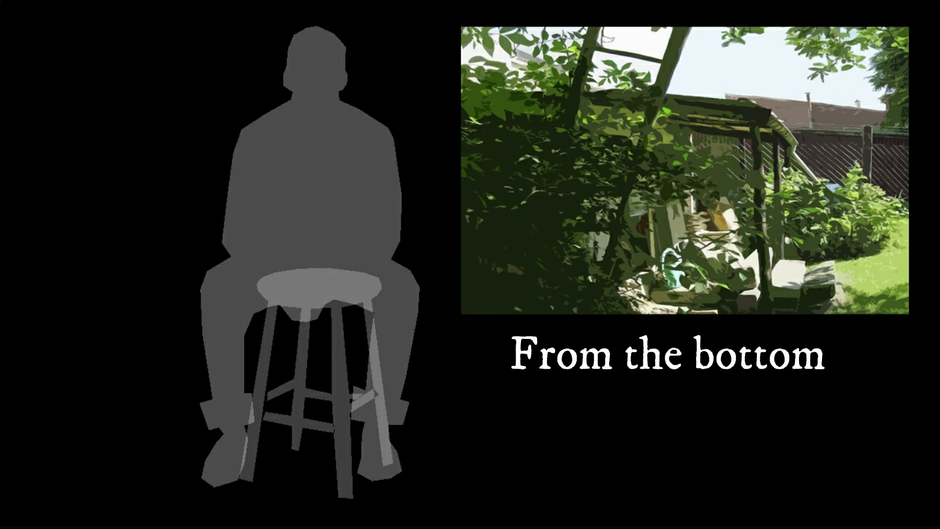
{"action": "type", "text": "he climbed the lad"}
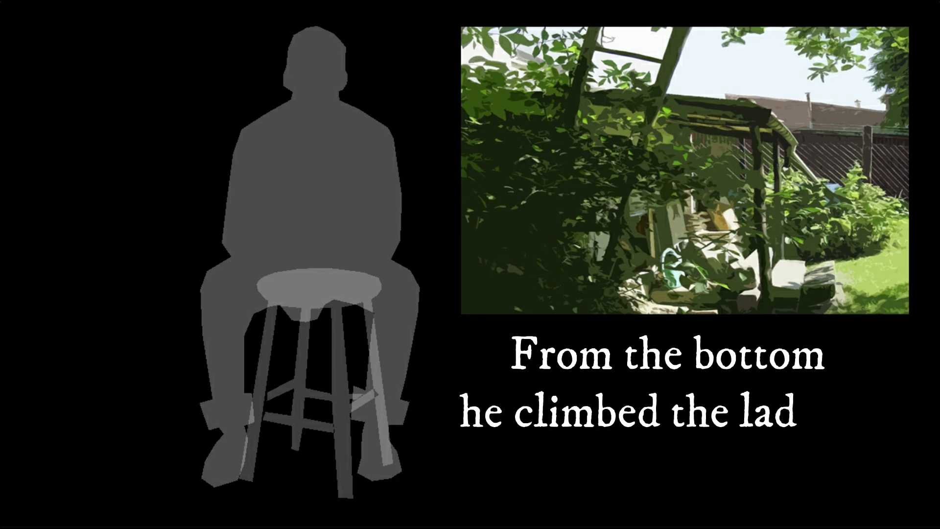